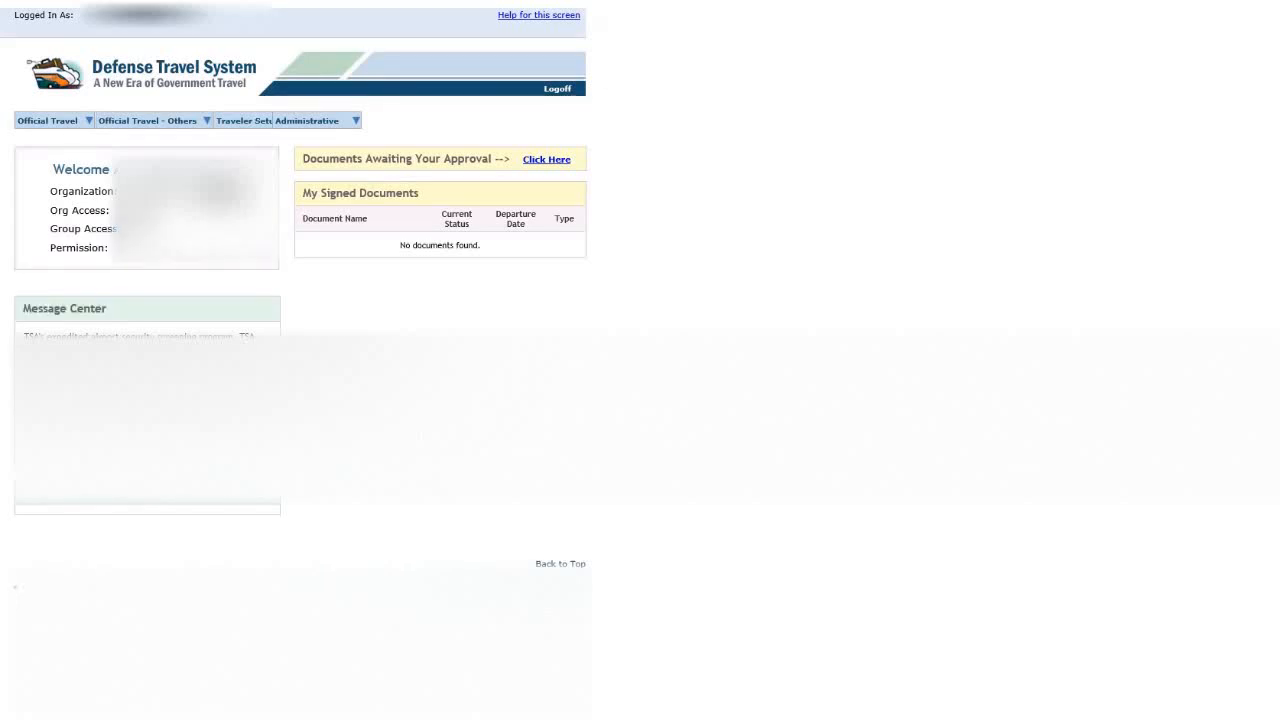
Show the Official Travel dropdown on the DTS home page.
left_click(47, 120)
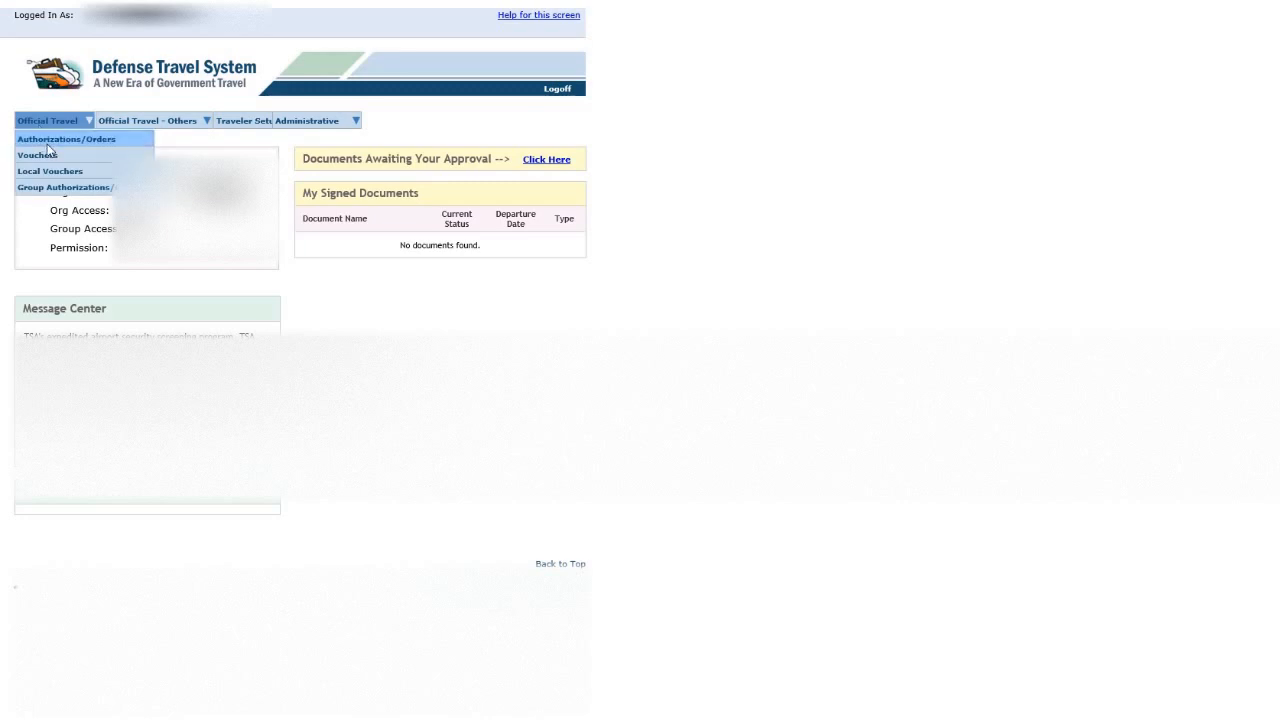
Go to Official Travel > Authorizations/Orders.
left_click(66, 139)
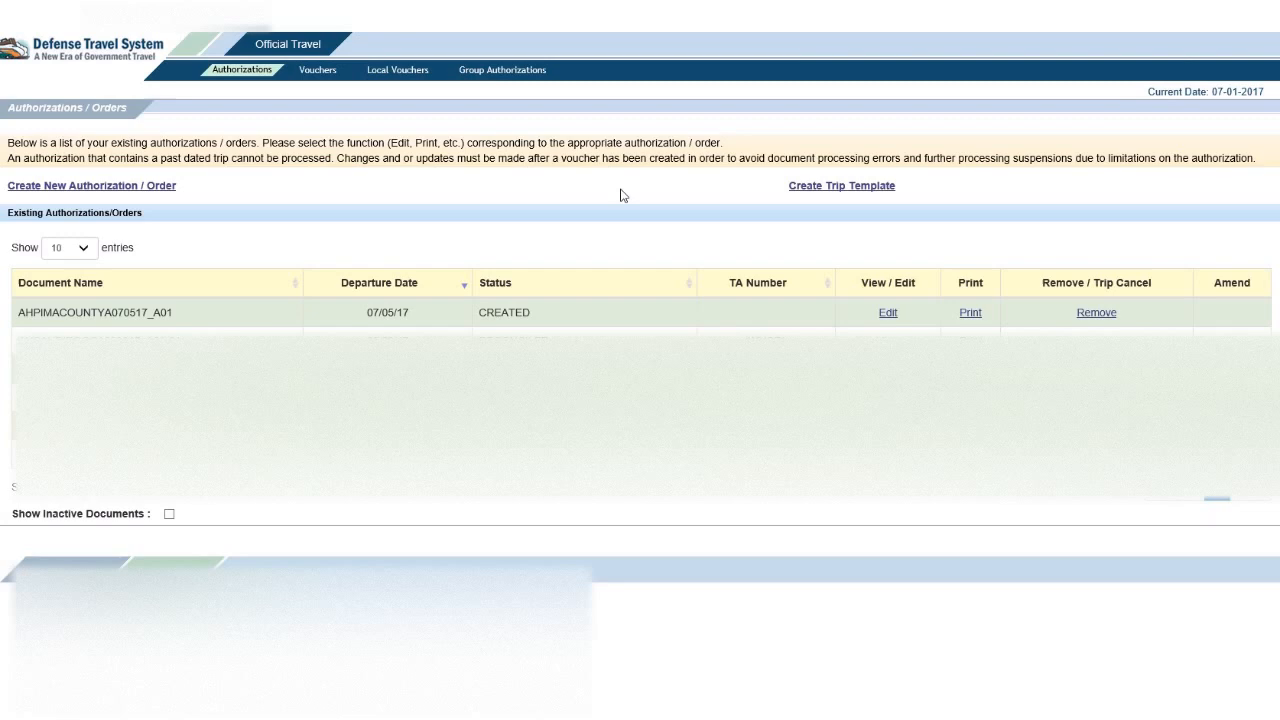
mouse_move(793, 321)
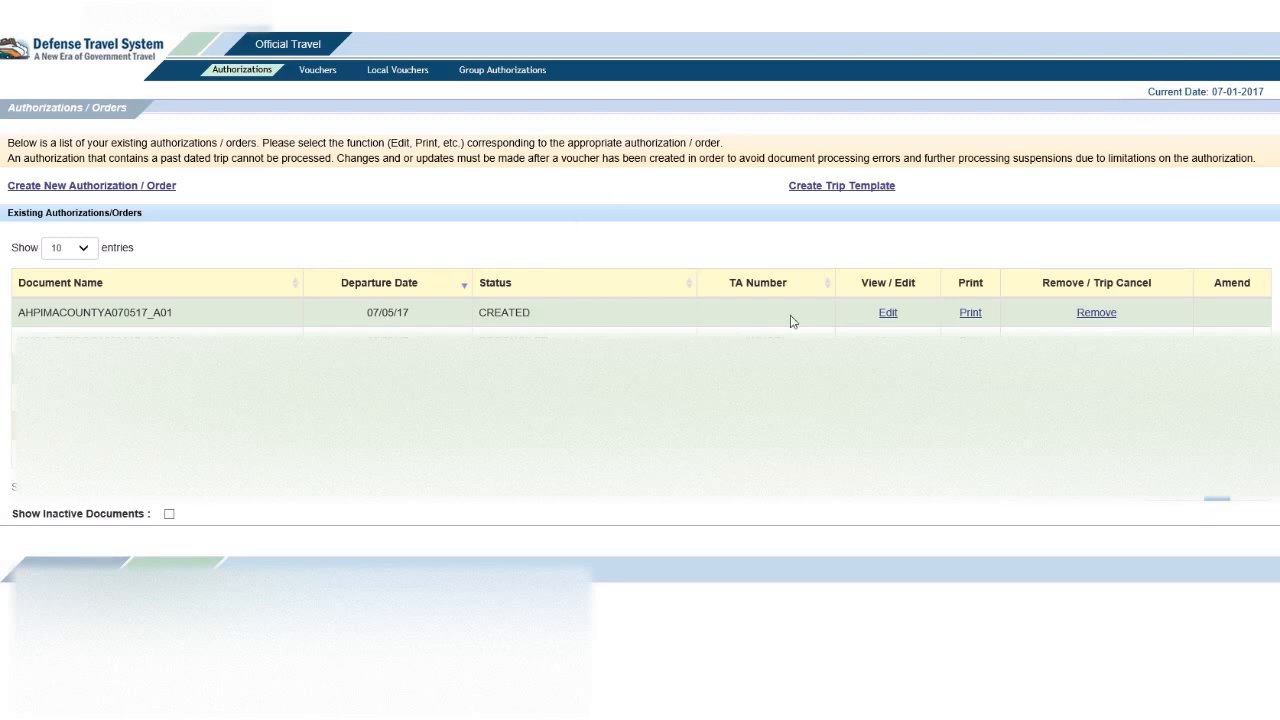
mouse_move(873, 320)
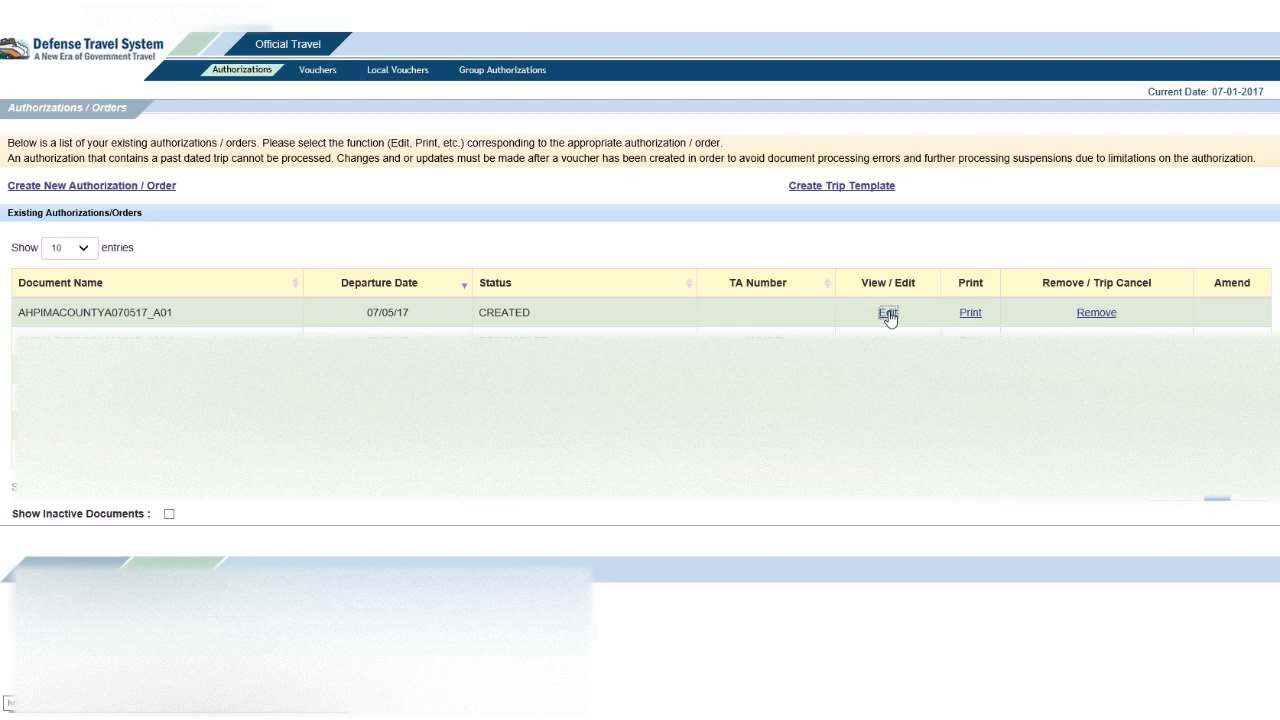
Edit authorization AHPIMACOUNTYA070517_A01 and go to Expenses > Substantiating Records.
left_click(888, 312)
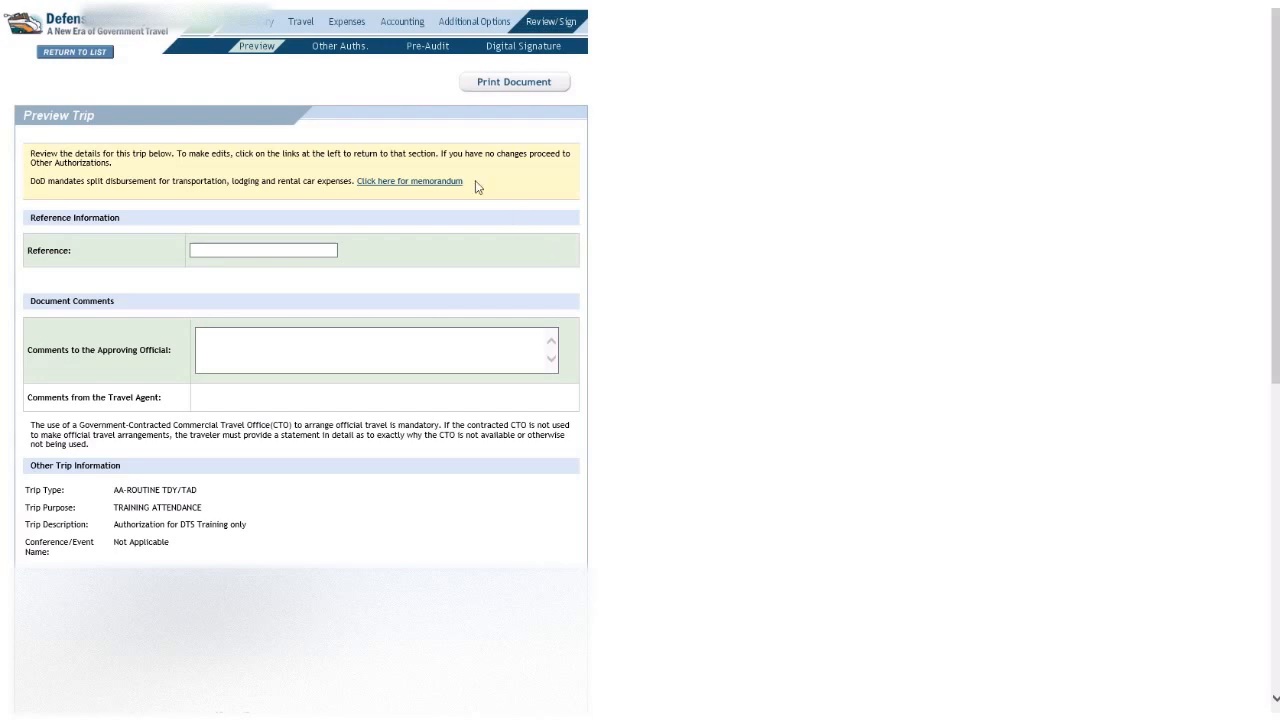
mouse_move(351, 24)
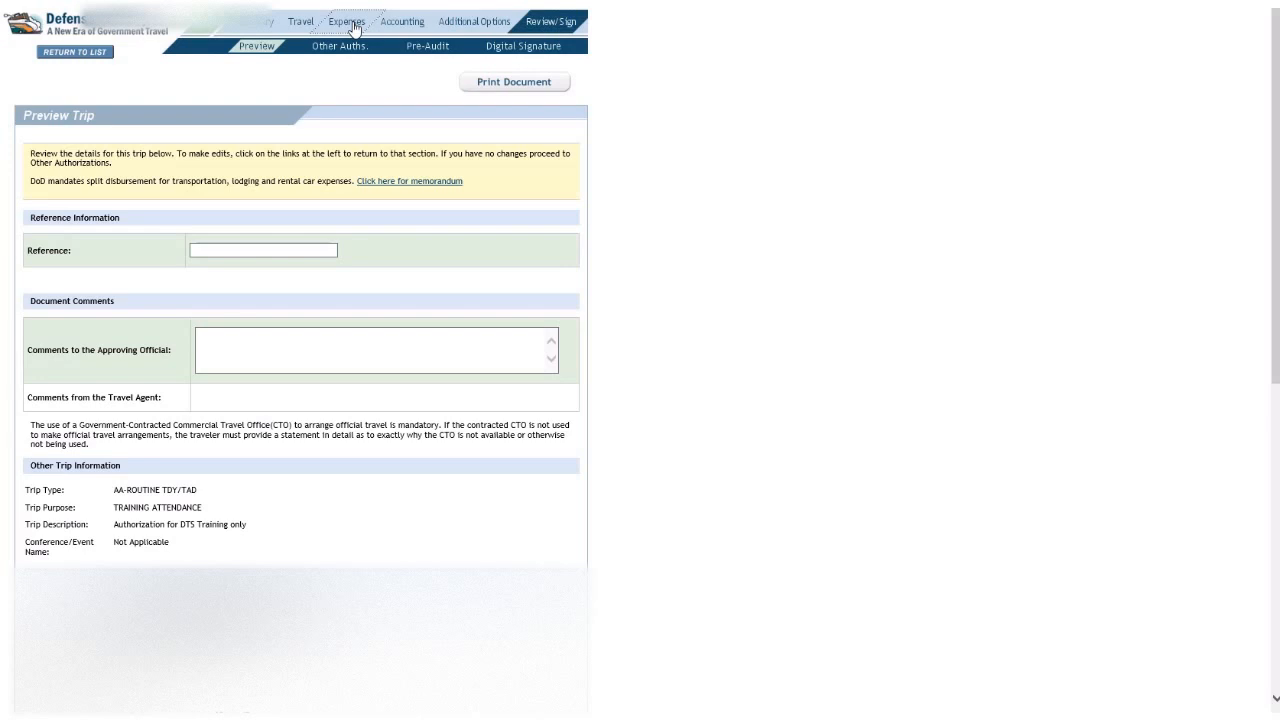
left_click(346, 20)
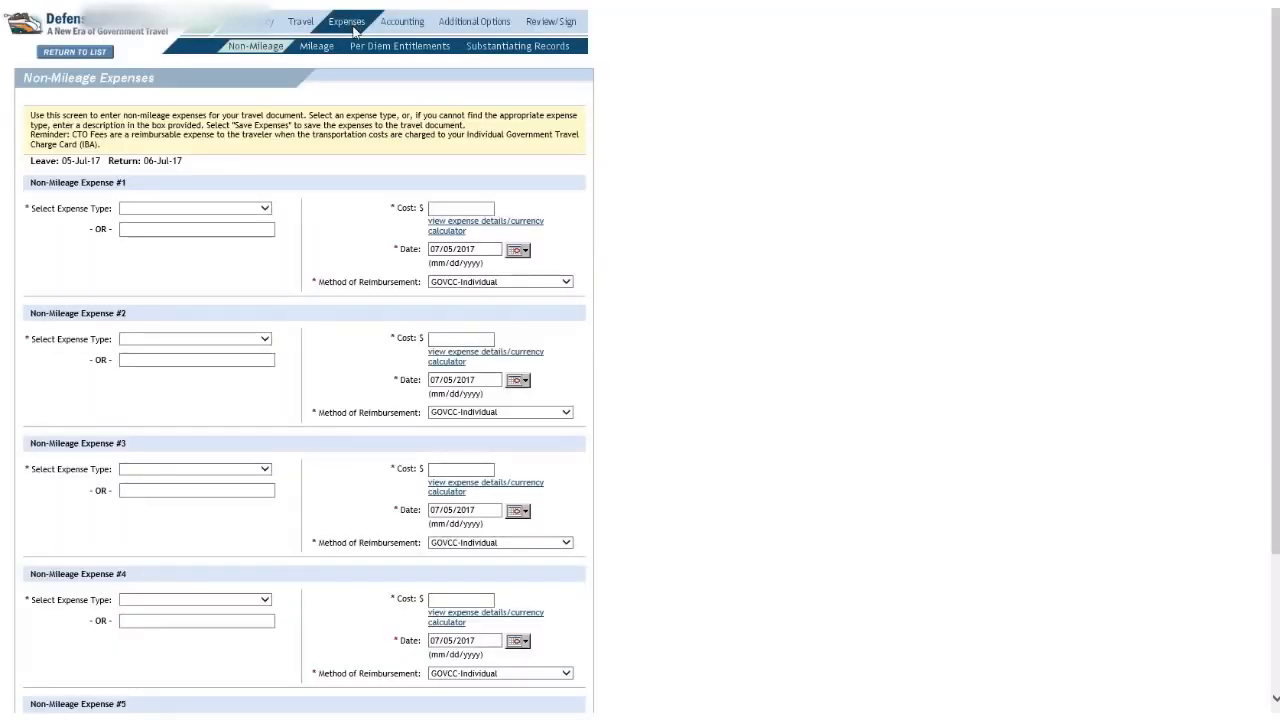
mouse_move(518, 45)
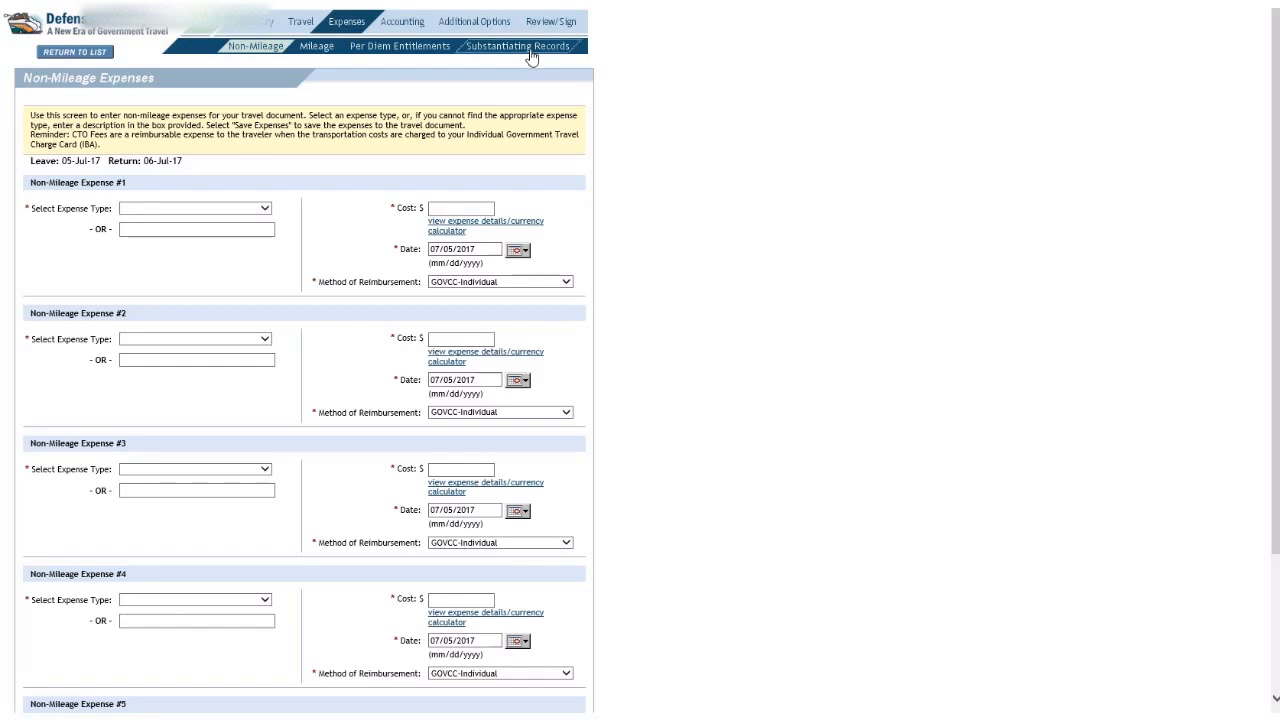
left_click(518, 46)
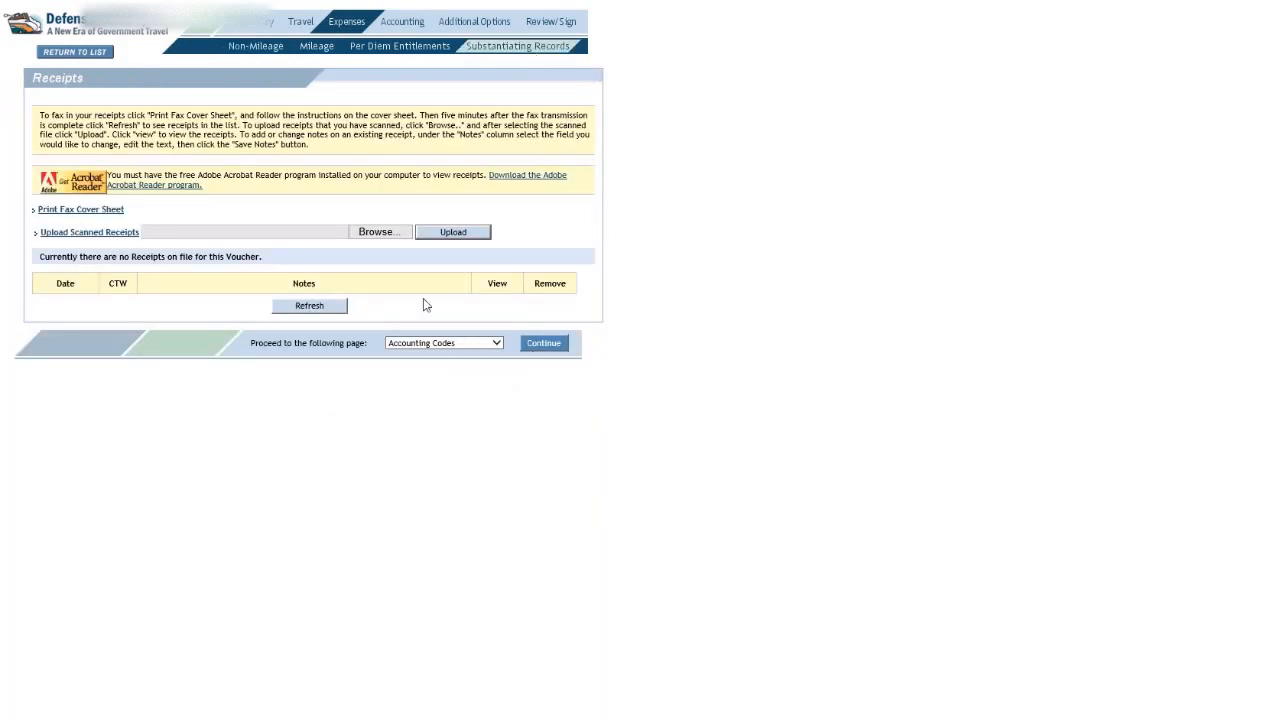
mouse_move(384, 244)
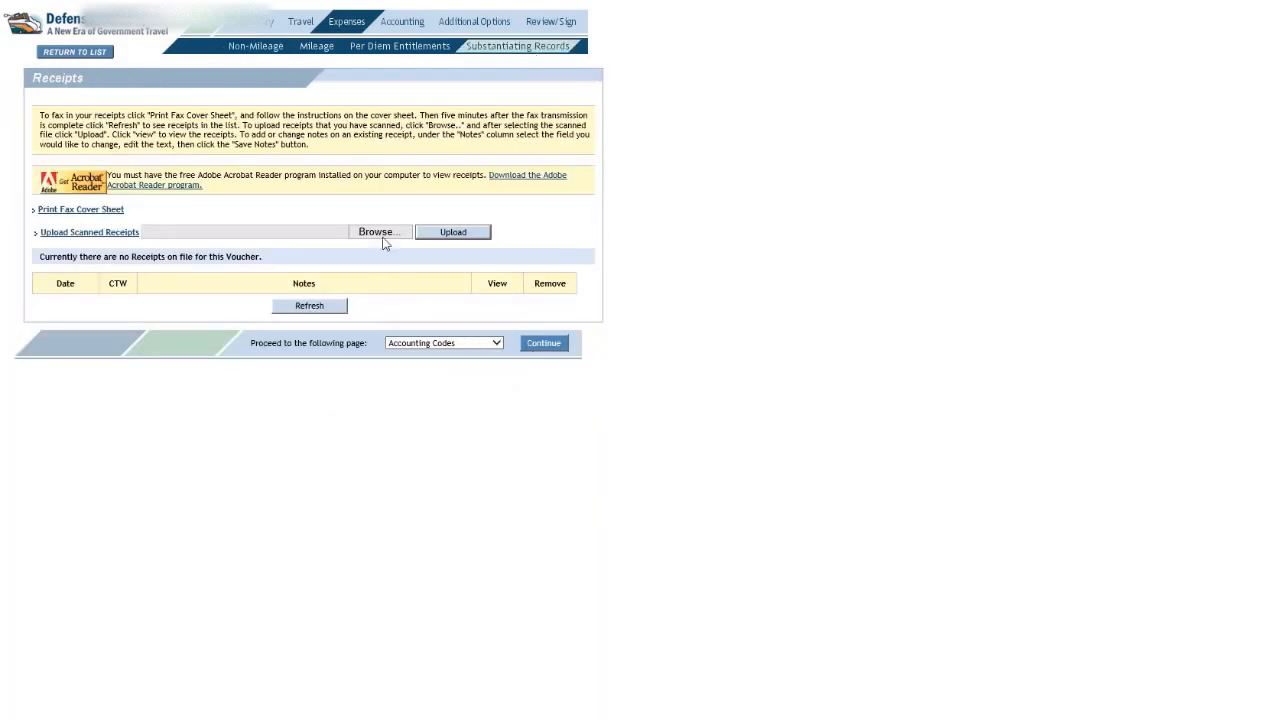
Select 'Hotel Receipt (TDY 5-6 July 2017)' from the Substantiating Records folder.
left_click(378, 232)
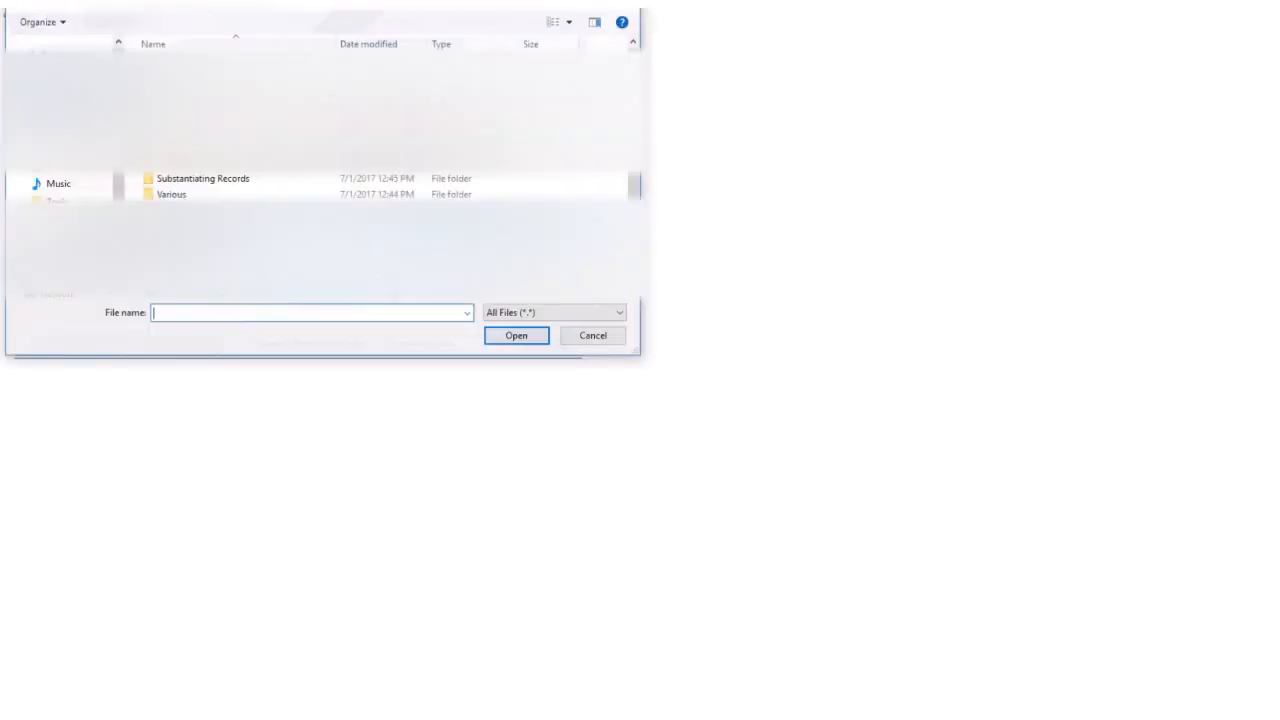
left_click(203, 178)
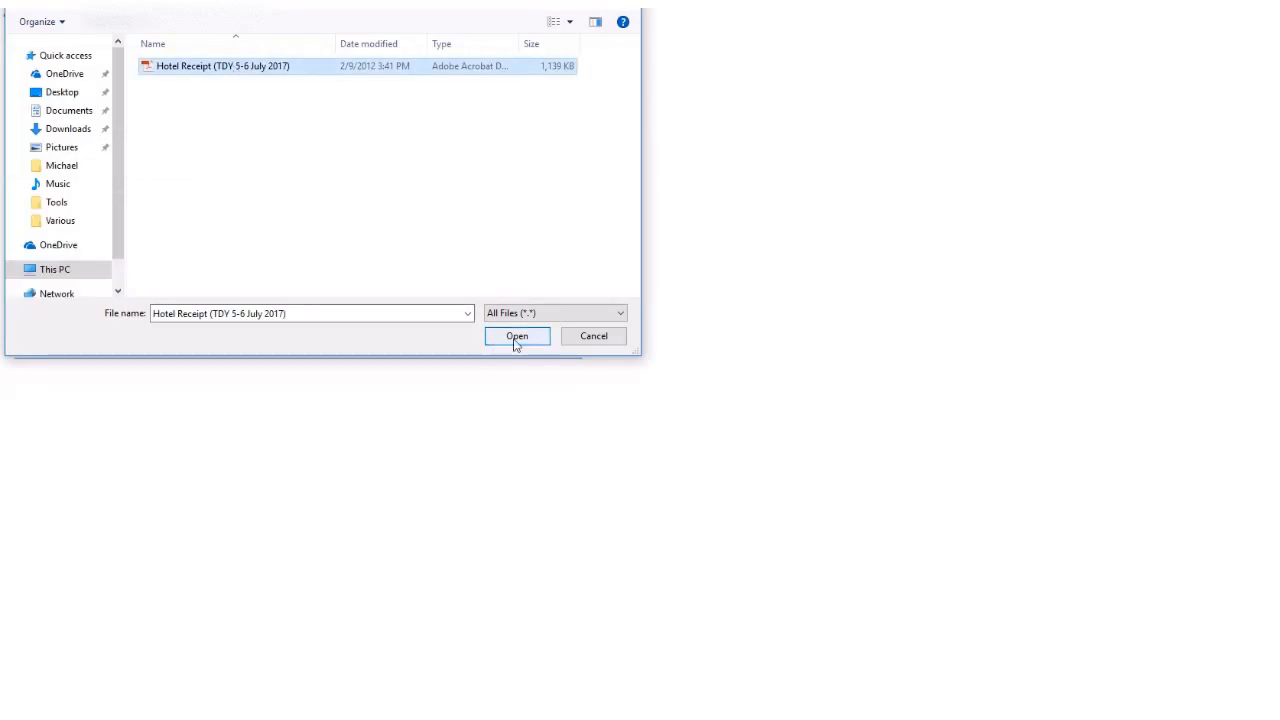
left_click(517, 335)
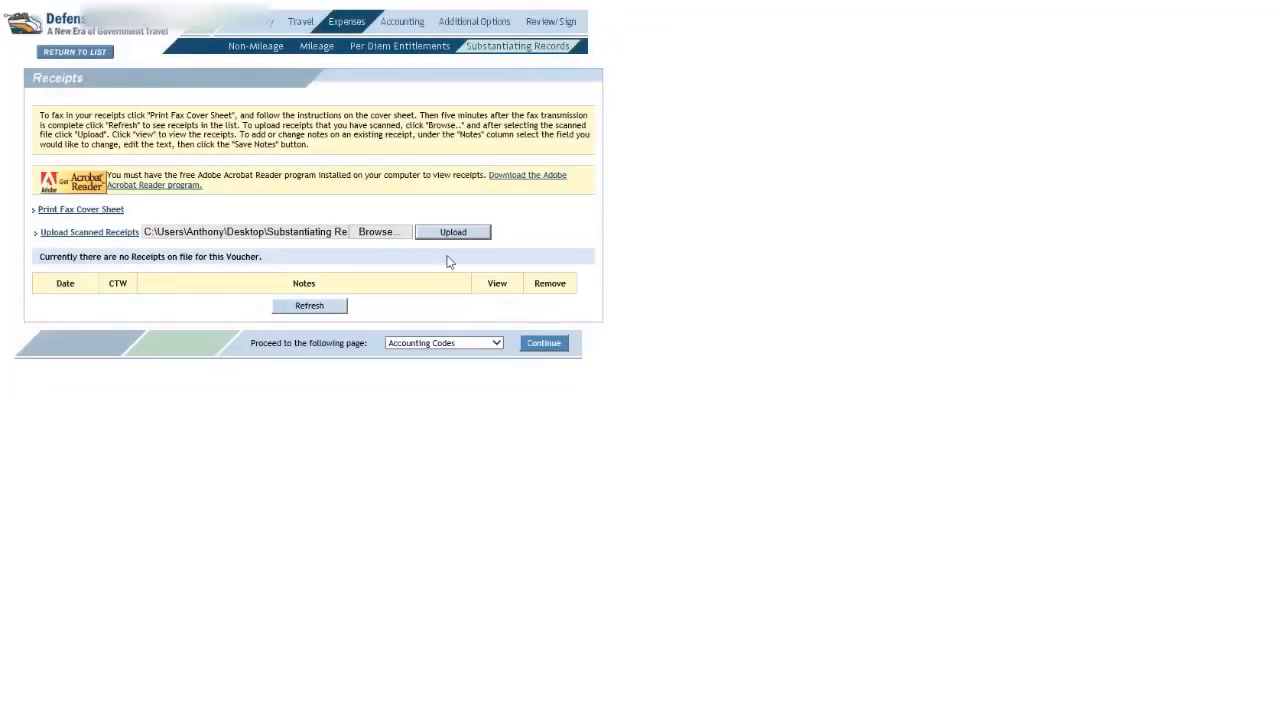
mouse_move(453, 232)
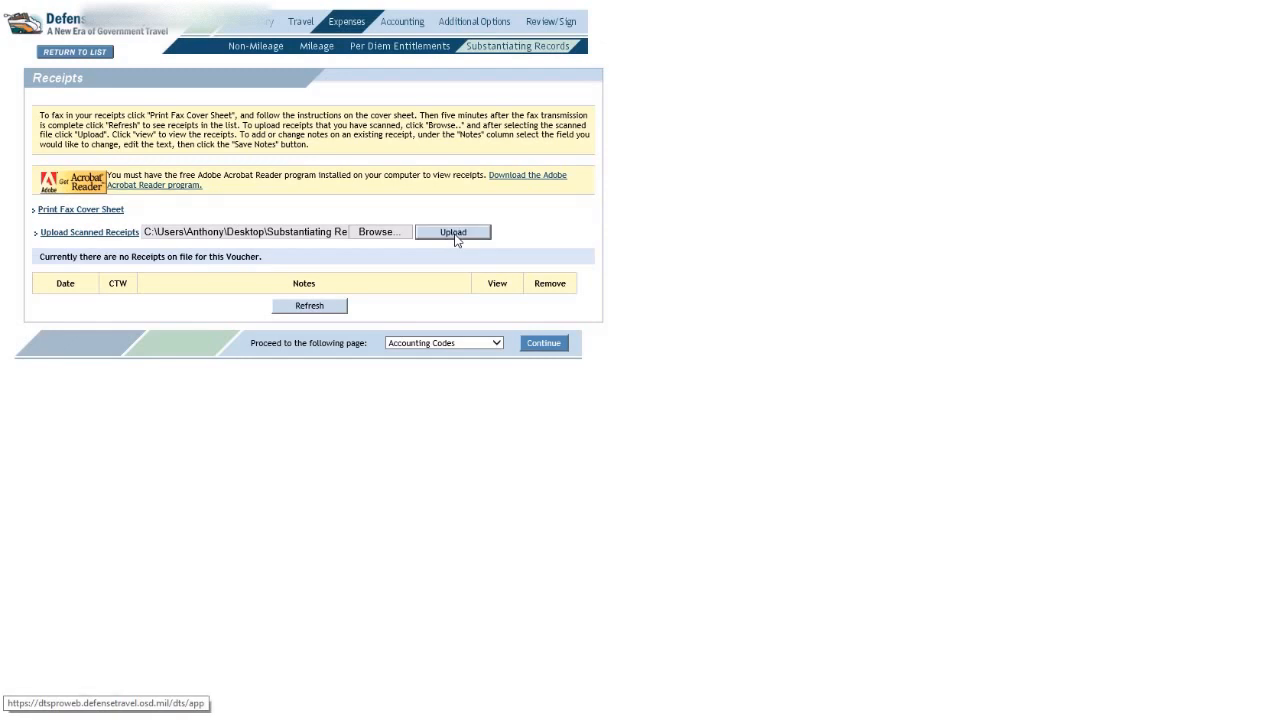
Upload the selected hotel receipt PDF to the authorization.
left_click(453, 231)
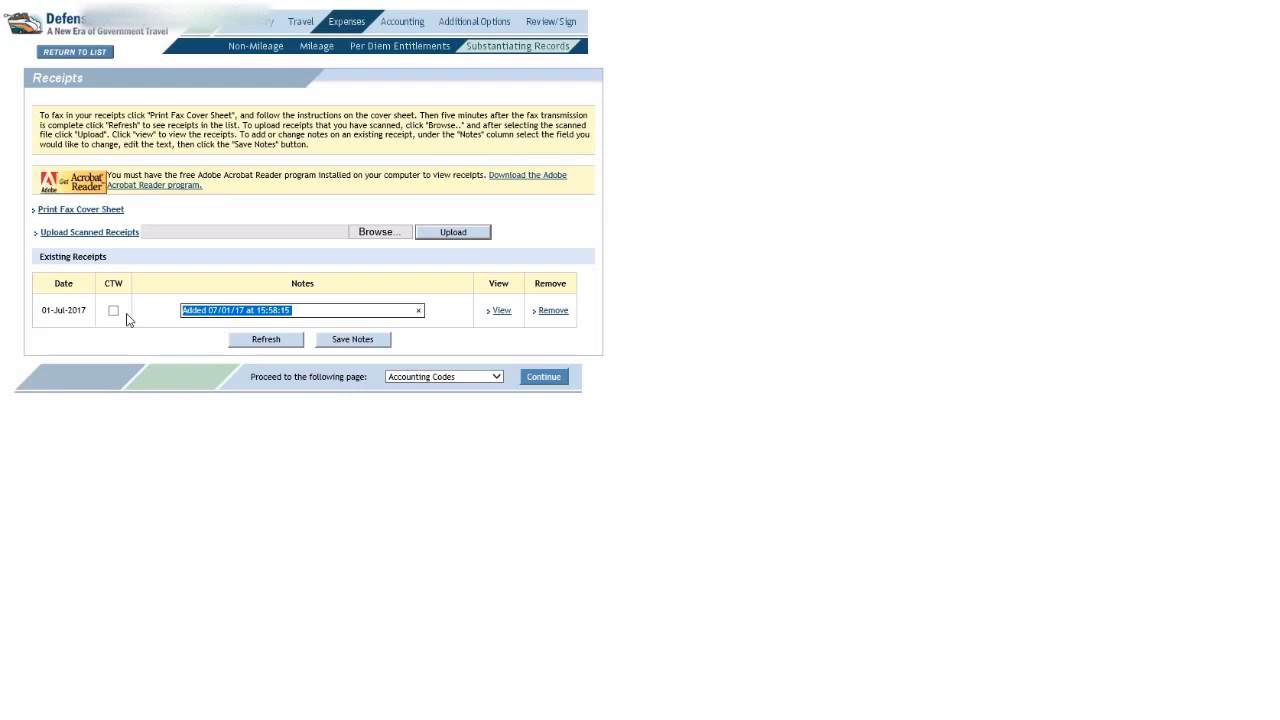
Replace the receipt's default timestamp note with 'Hotel Receipt'.
type("Hotel Receipt")
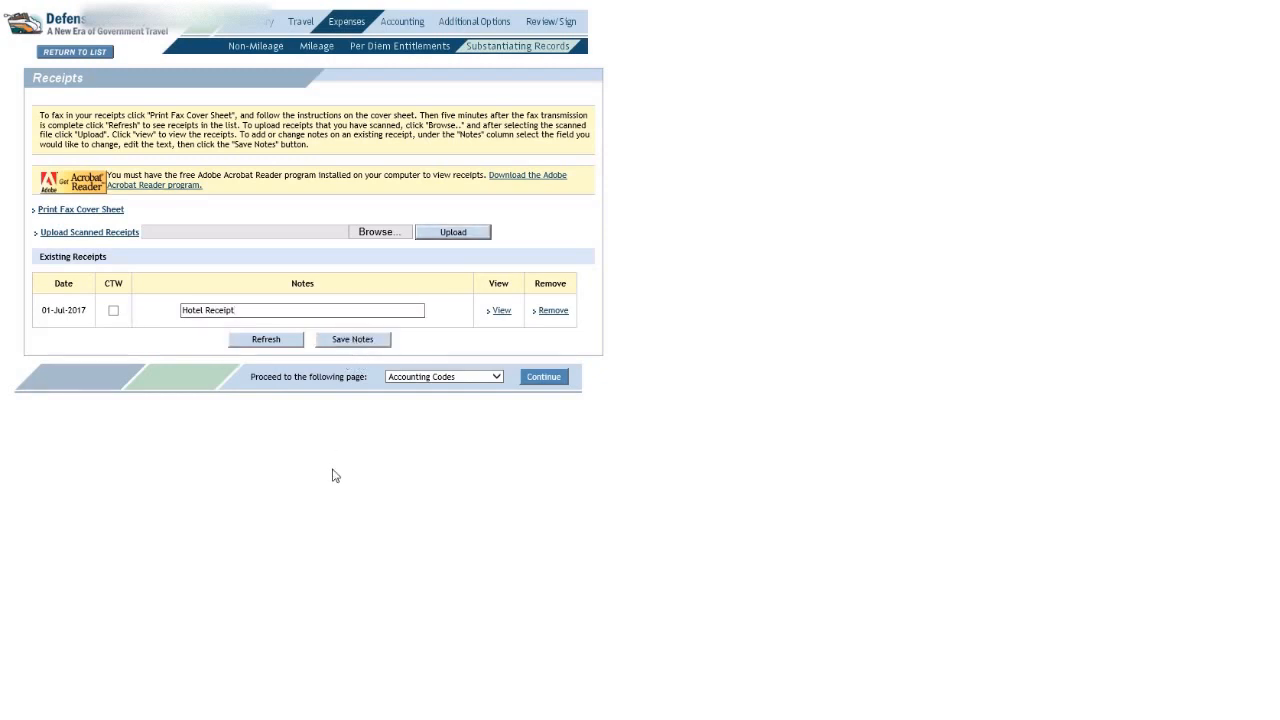
mouse_move(500, 309)
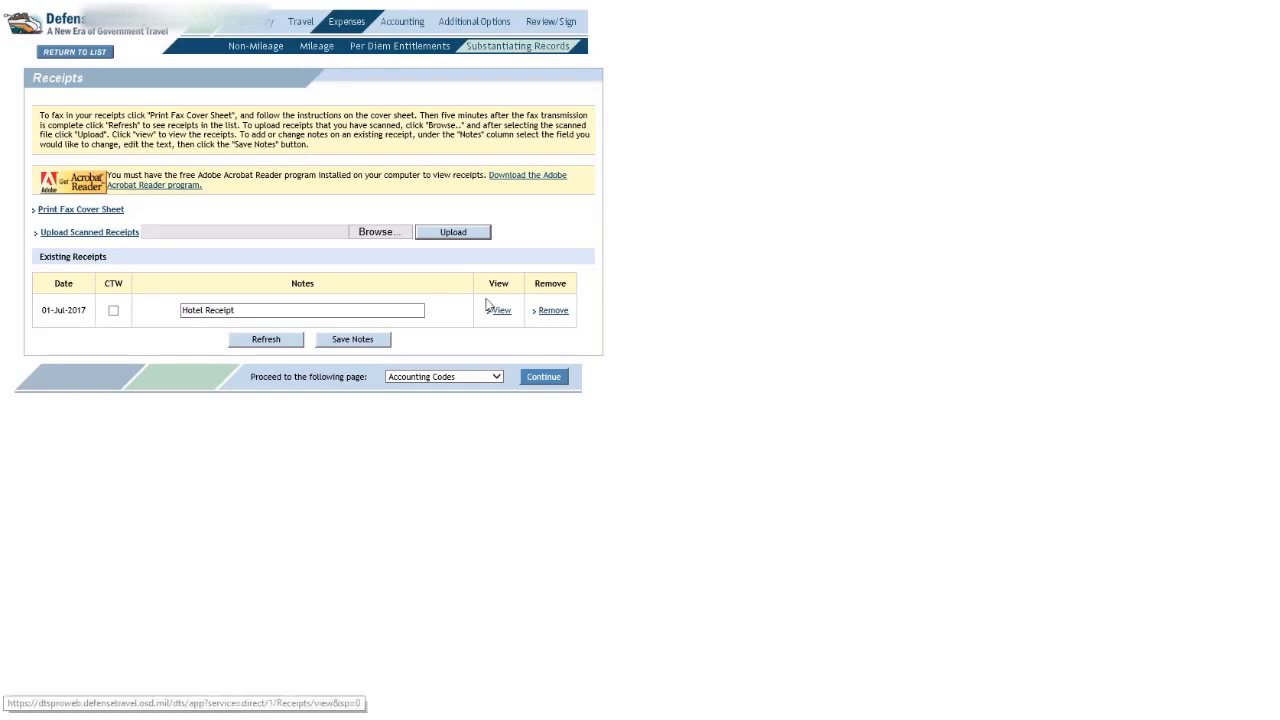
mouse_move(520, 530)
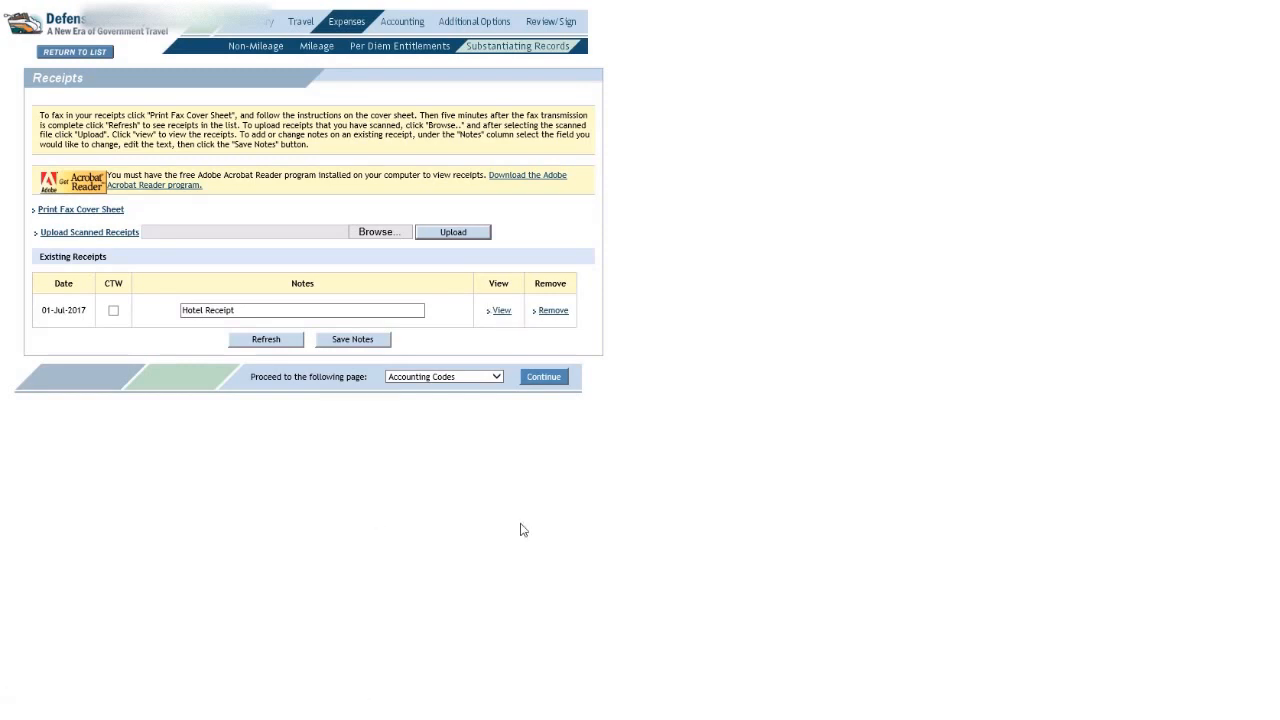
mouse_move(688, 100)
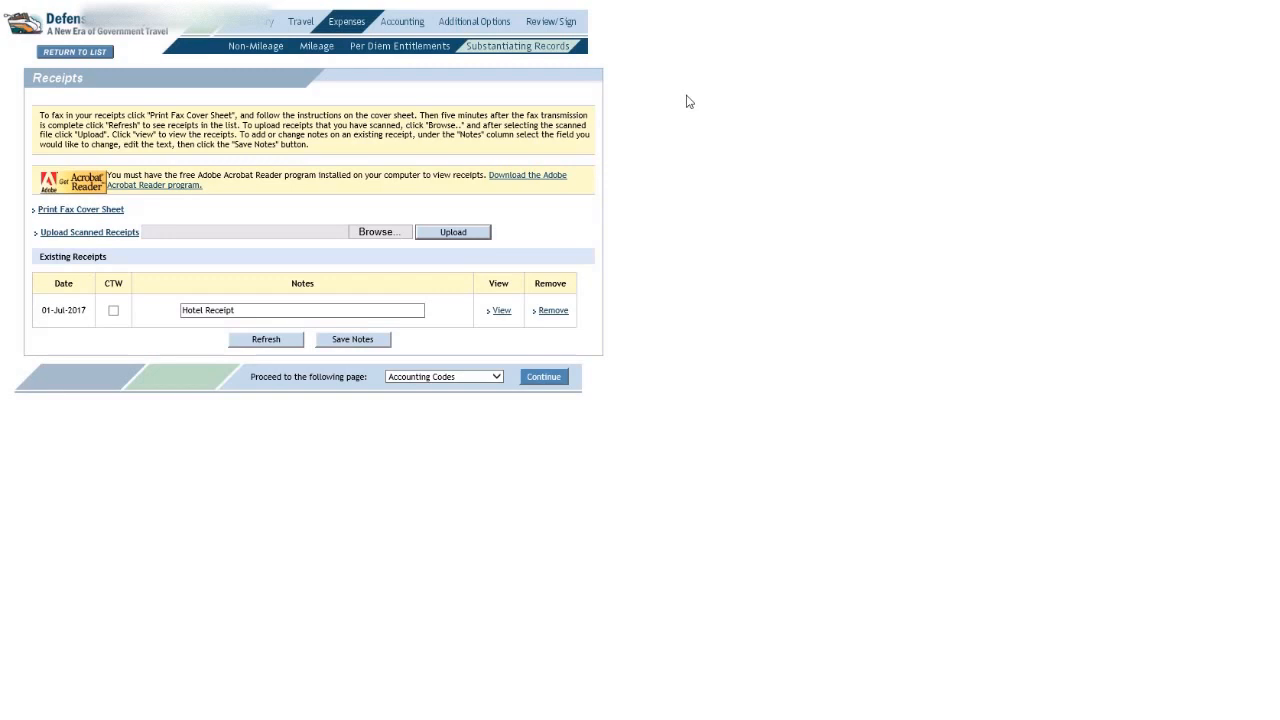